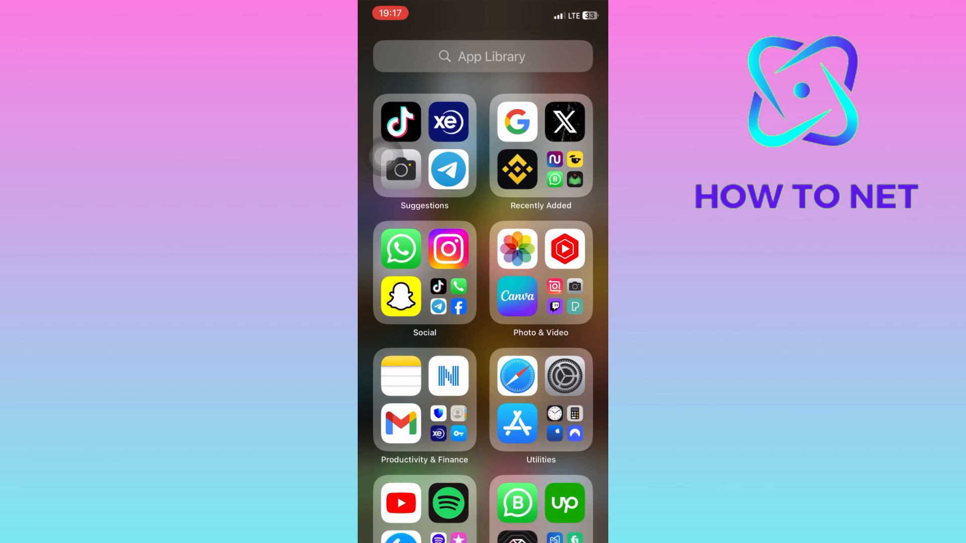
# Step: Launch Instagram from the Social folder to reach the home feed
pyautogui.click(449, 248)
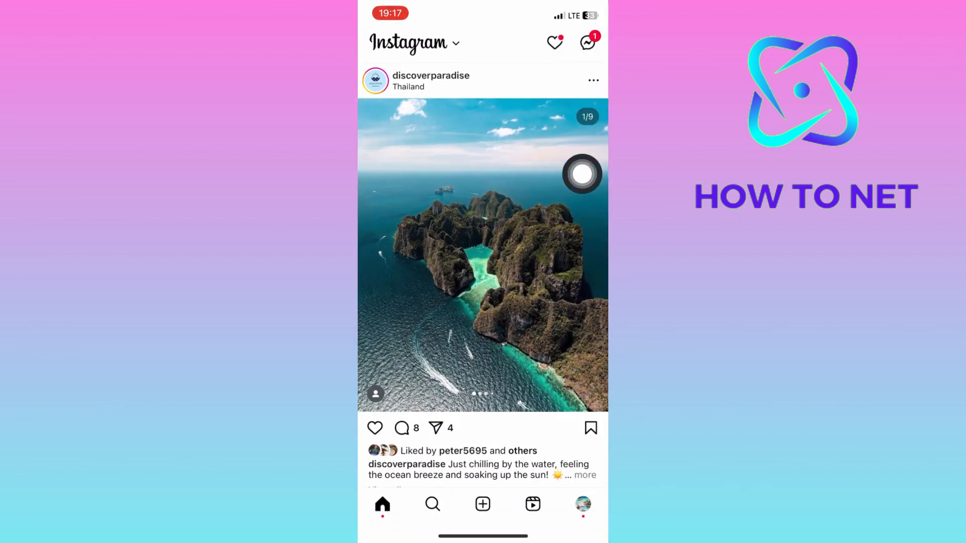
pyautogui.click(584, 41)
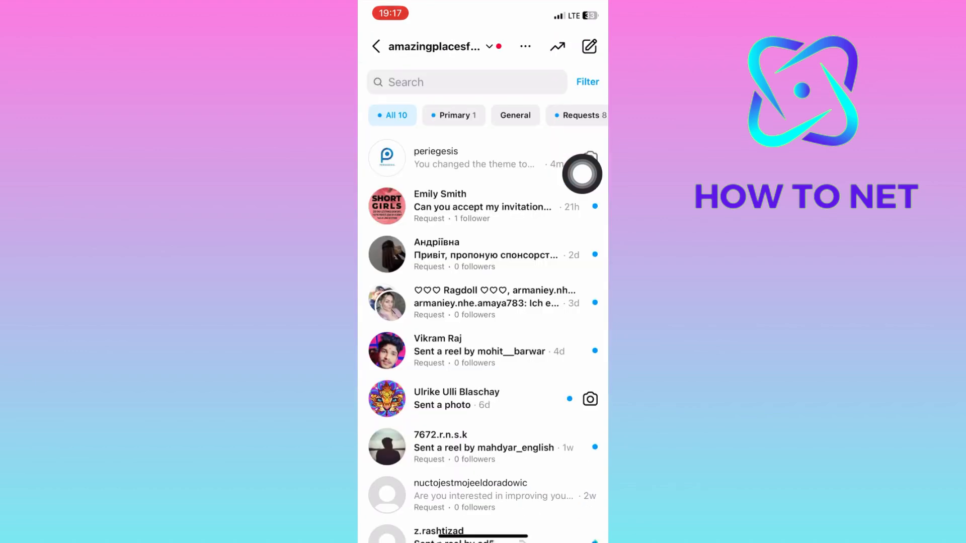
pyautogui.click(444, 157)
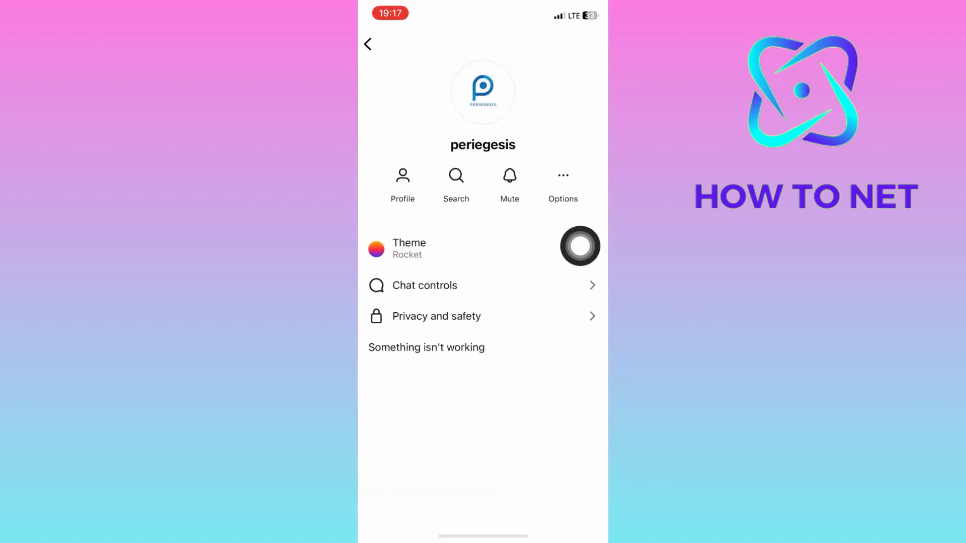
# Step: Show the Privacy and safety page for the periegesis chat, read receipts off
pyautogui.click(437, 316)
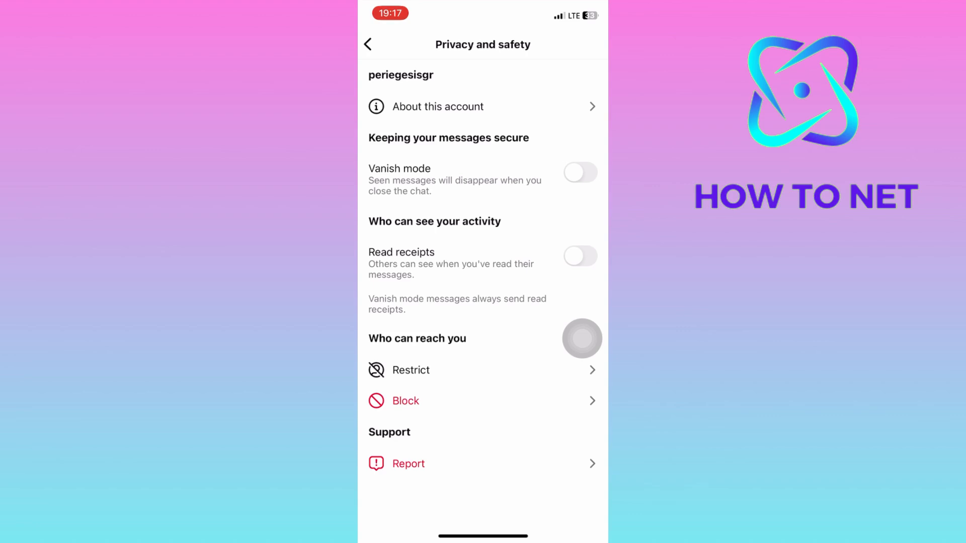
pyautogui.click(580, 256)
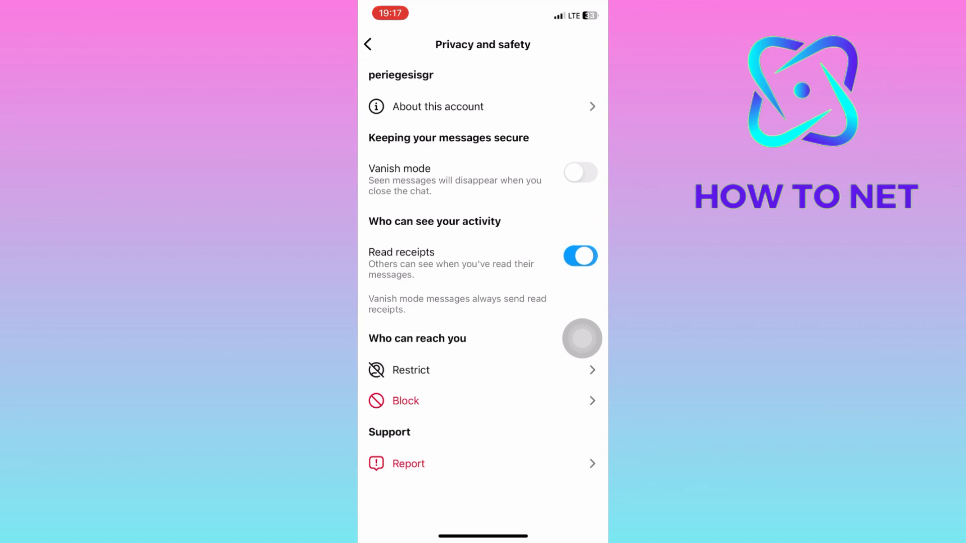
pyautogui.click(580, 256)
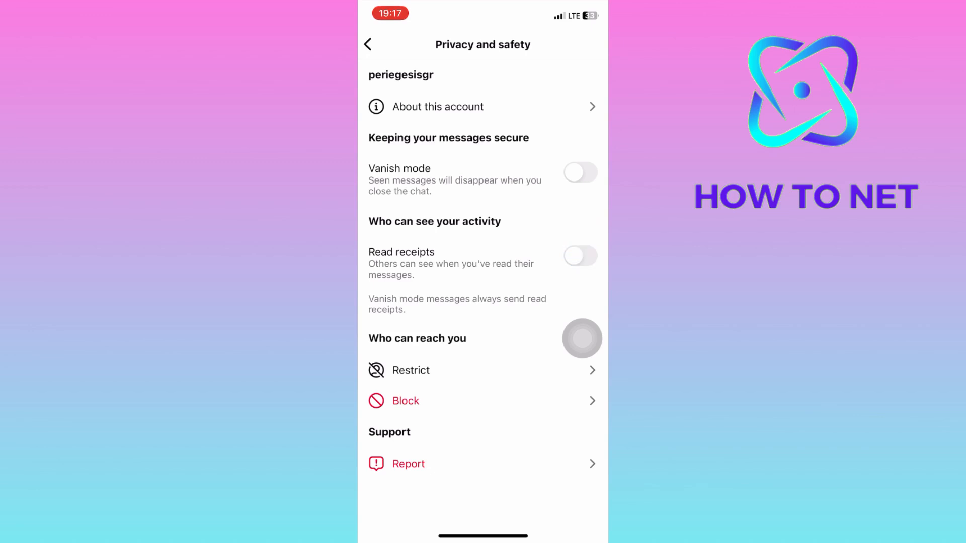